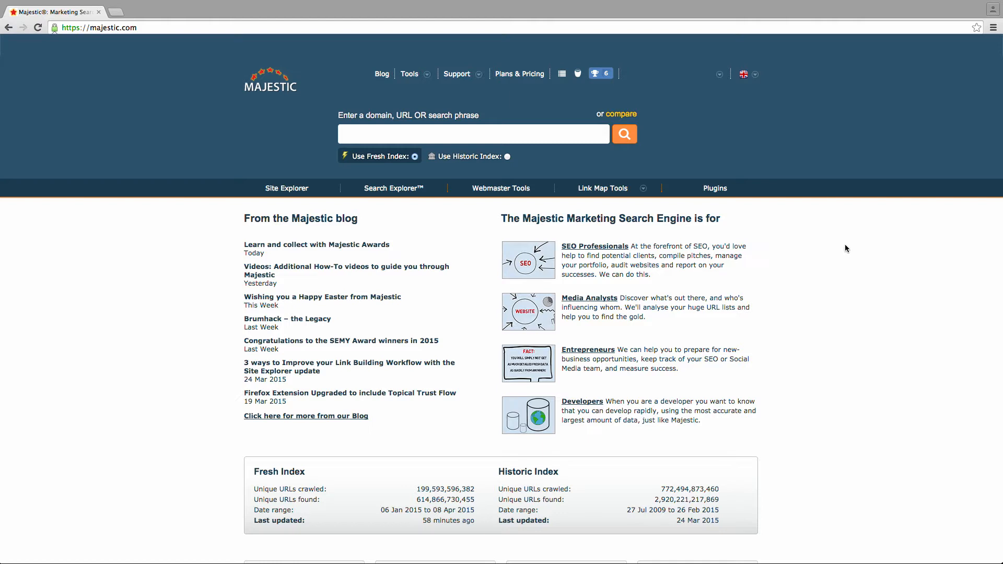
# Choose Neighbourhood Checker from the Tools > Link Map Tools list.
pyautogui.click(409, 73)
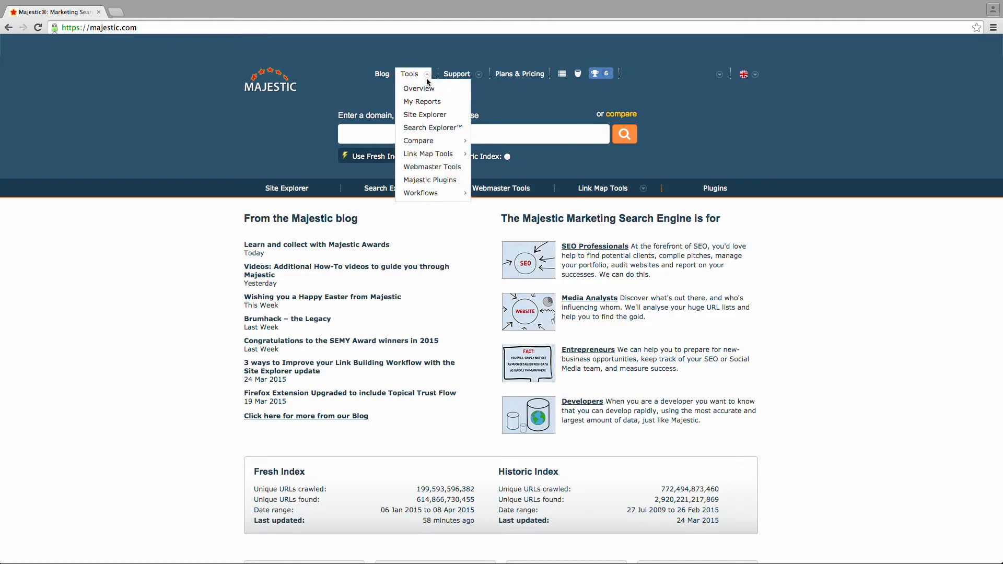
pyautogui.moveTo(428, 153)
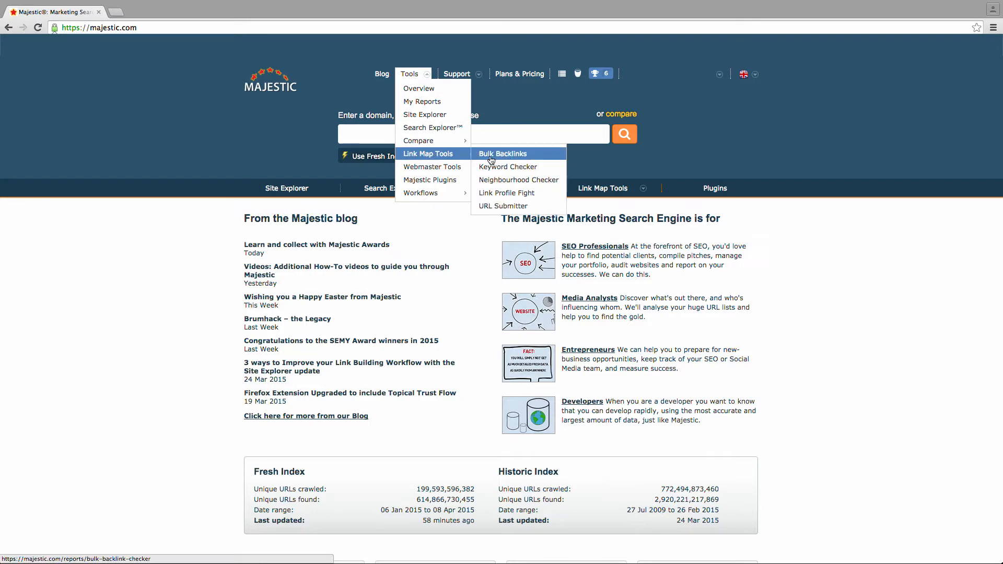
pyautogui.click(519, 179)
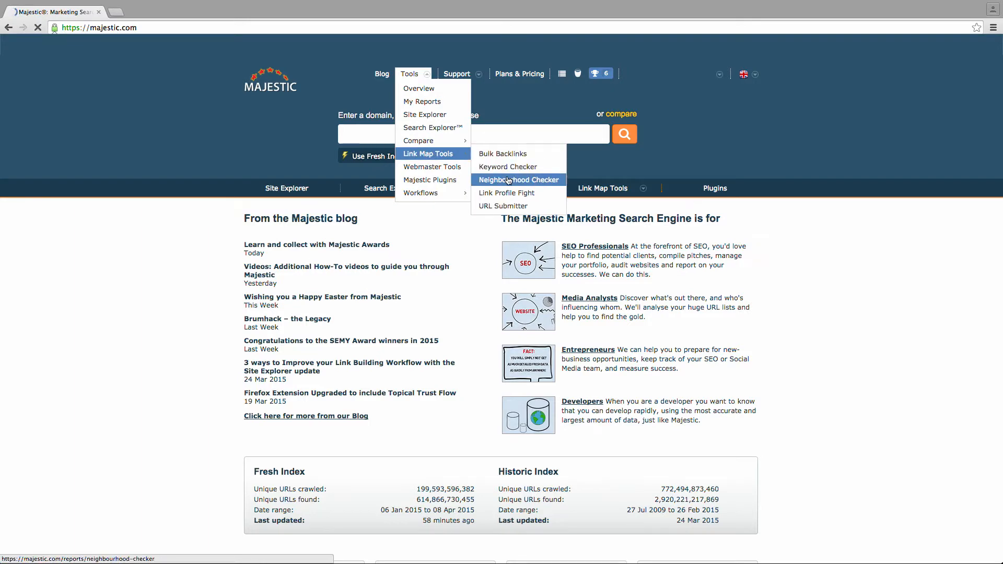
# Land on the Neighbourhood Checker and focus the empty domain-or-IP field.
pyautogui.click(518, 179)
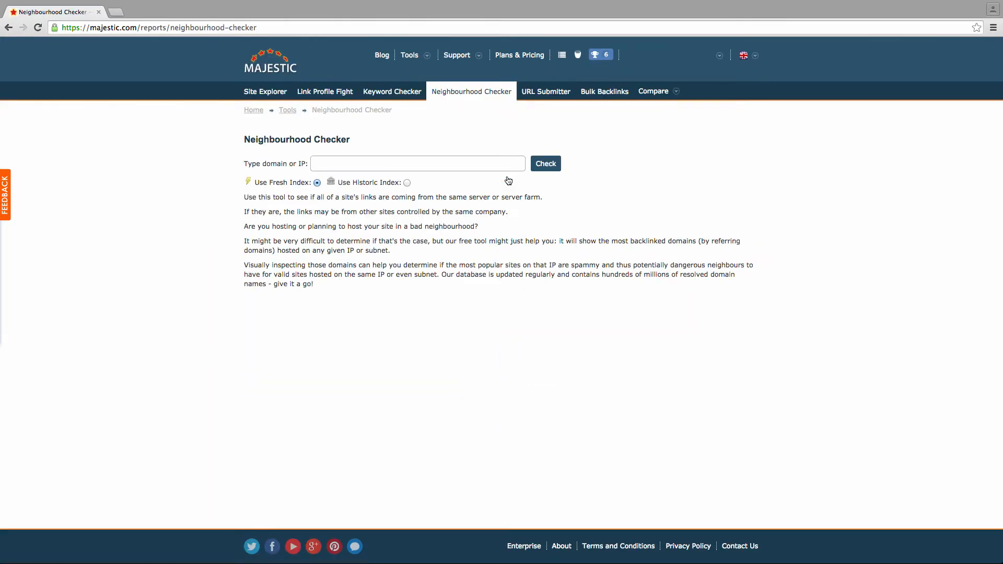
pyautogui.moveTo(509, 171)
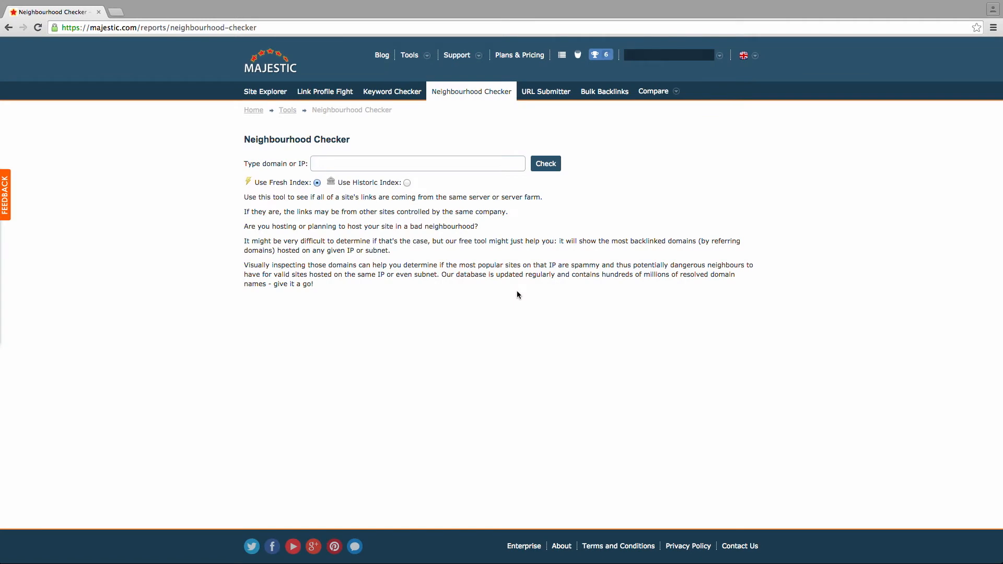
pyautogui.click(418, 163)
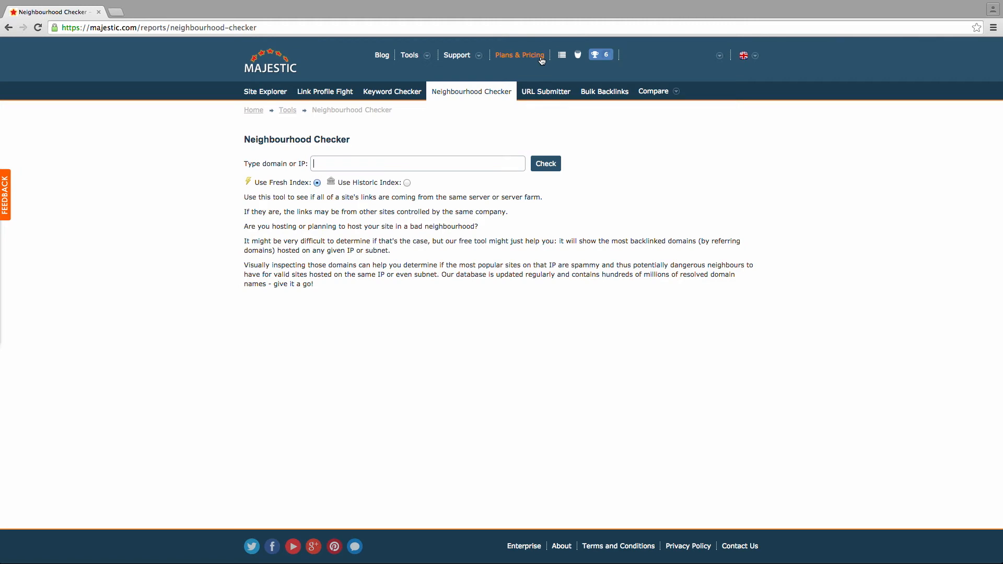
pyautogui.moveTo(760, 240)
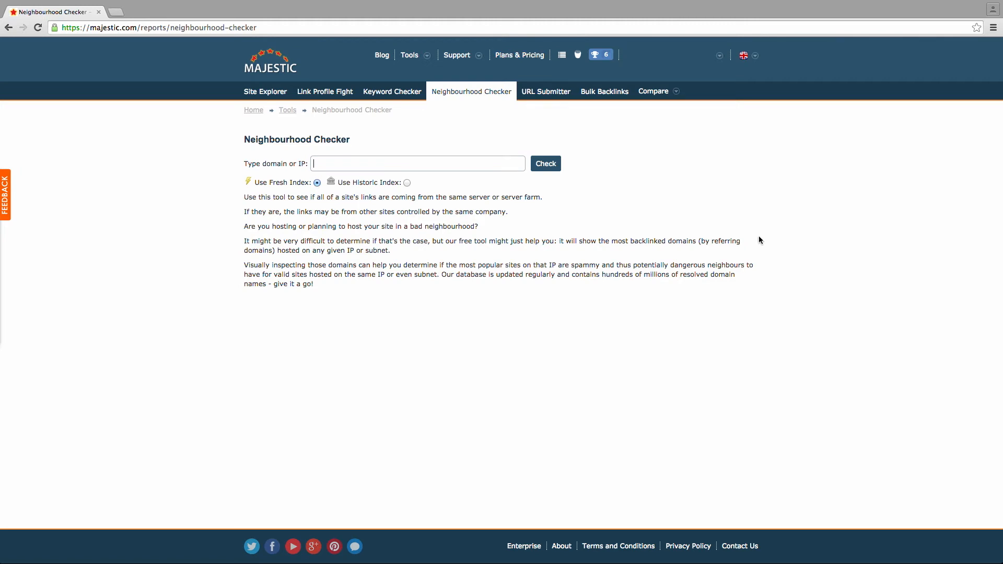
pyautogui.moveTo(571, 159)
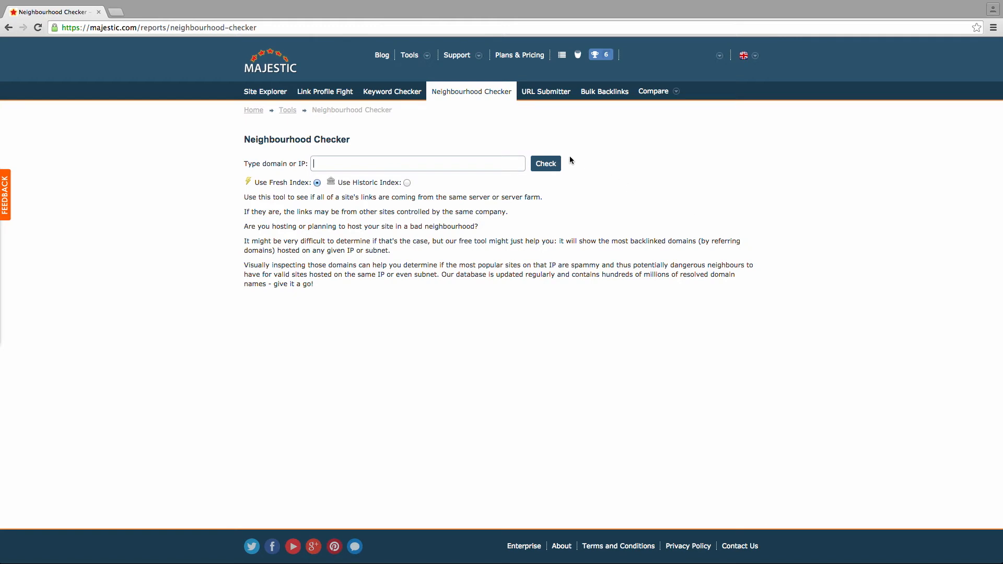
# Run the neighbourhood check for mtv.com, listing domains on IP 206.220.43.92 and its subnet.
pyautogui.write('mtv.com')
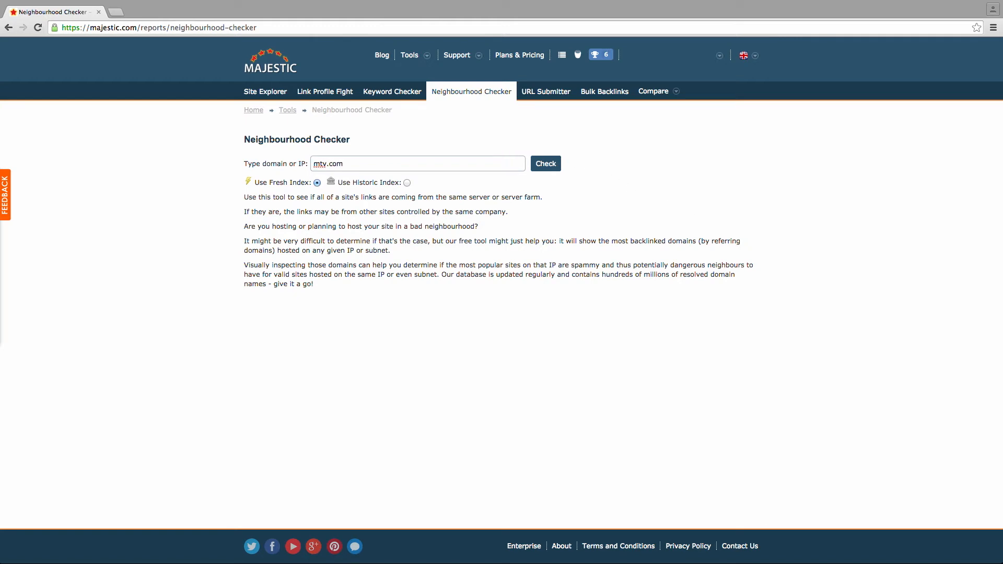
pyautogui.click(546, 163)
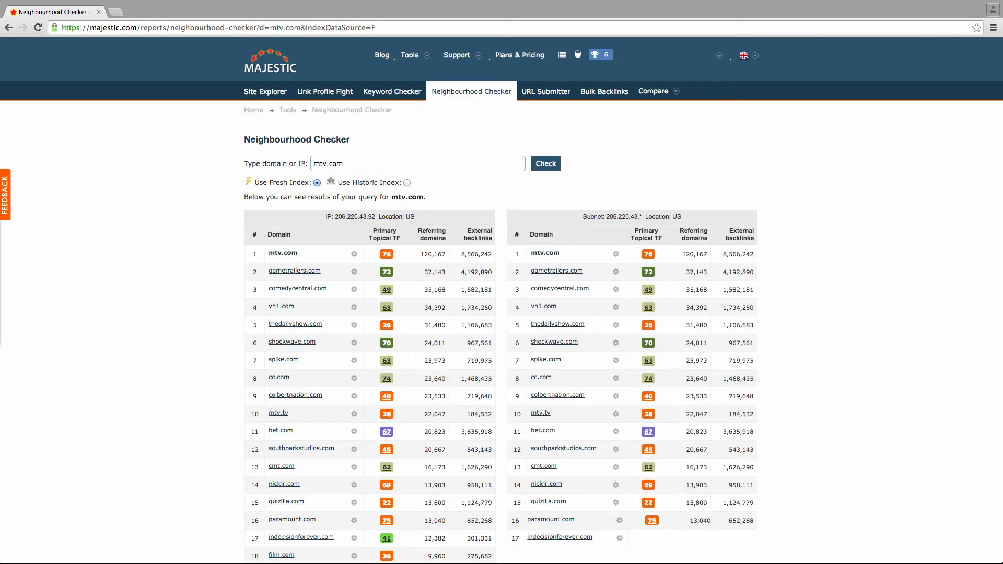
pyautogui.moveTo(609, 168)
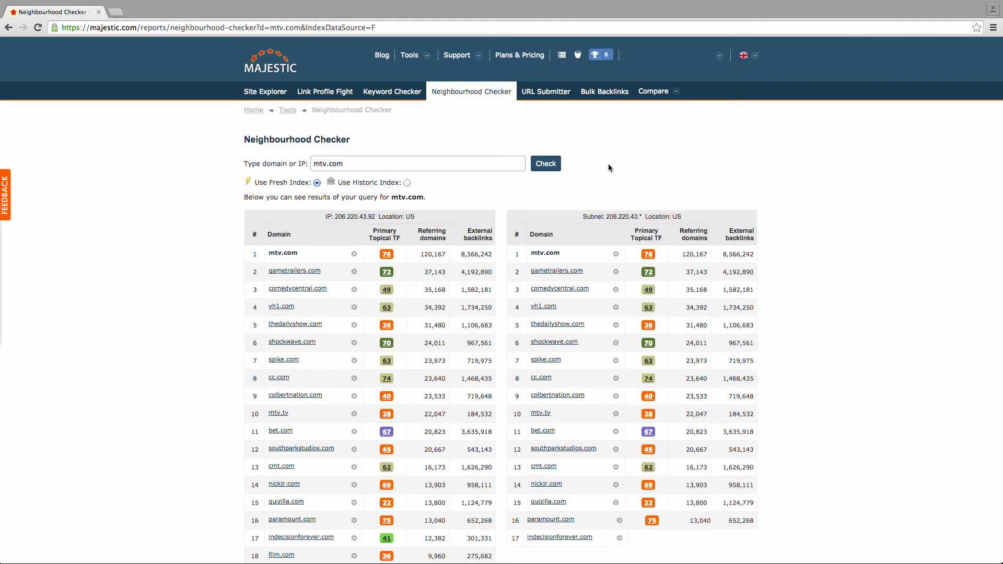
pyautogui.moveTo(358, 184)
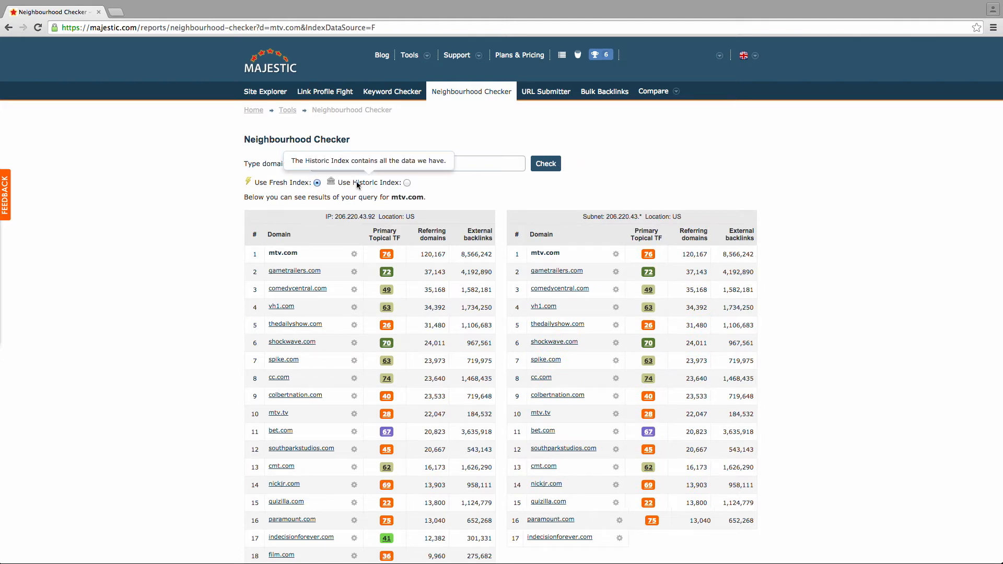
pyautogui.moveTo(485, 192)
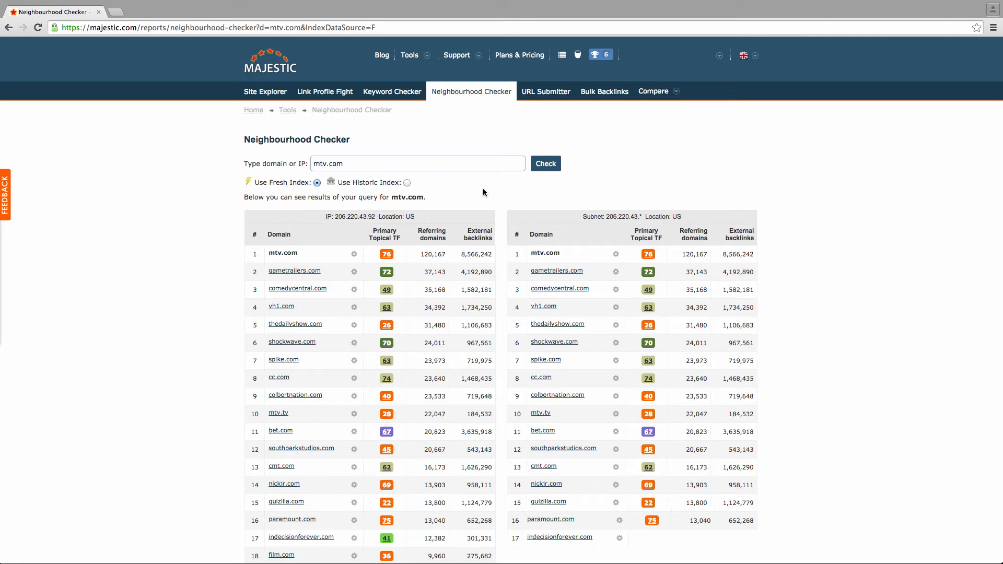
pyautogui.moveTo(485, 219)
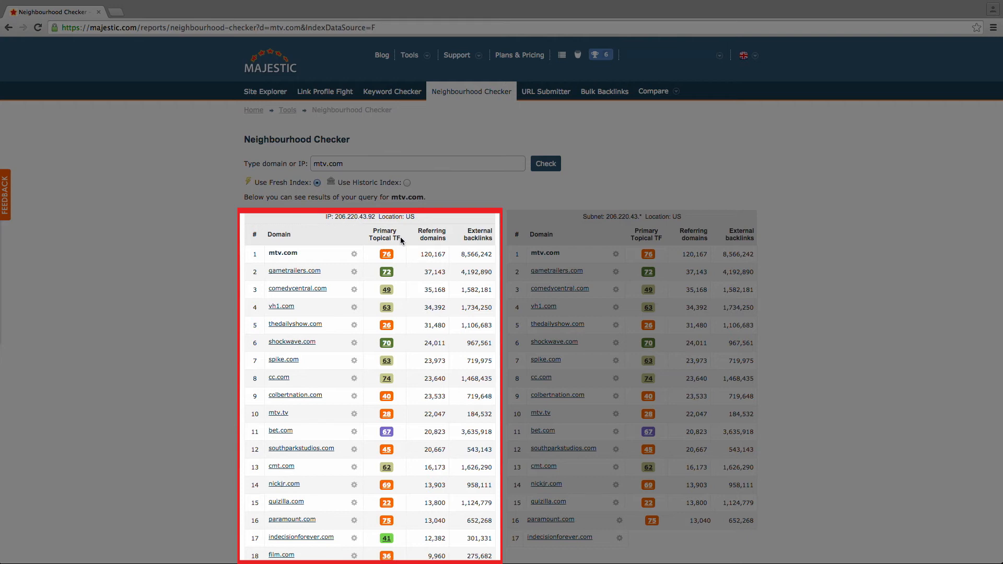
pyautogui.moveTo(425, 246)
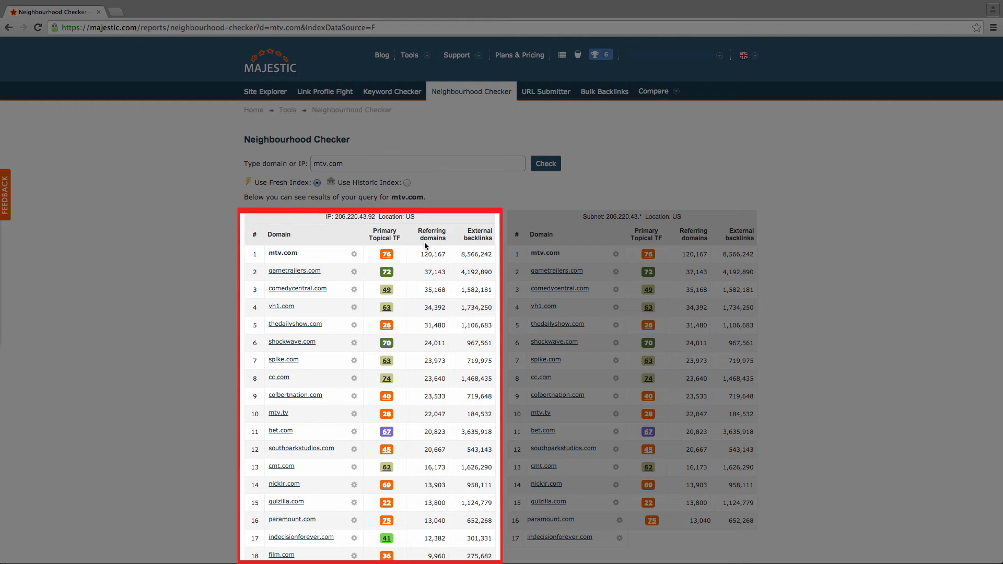
pyautogui.moveTo(481, 249)
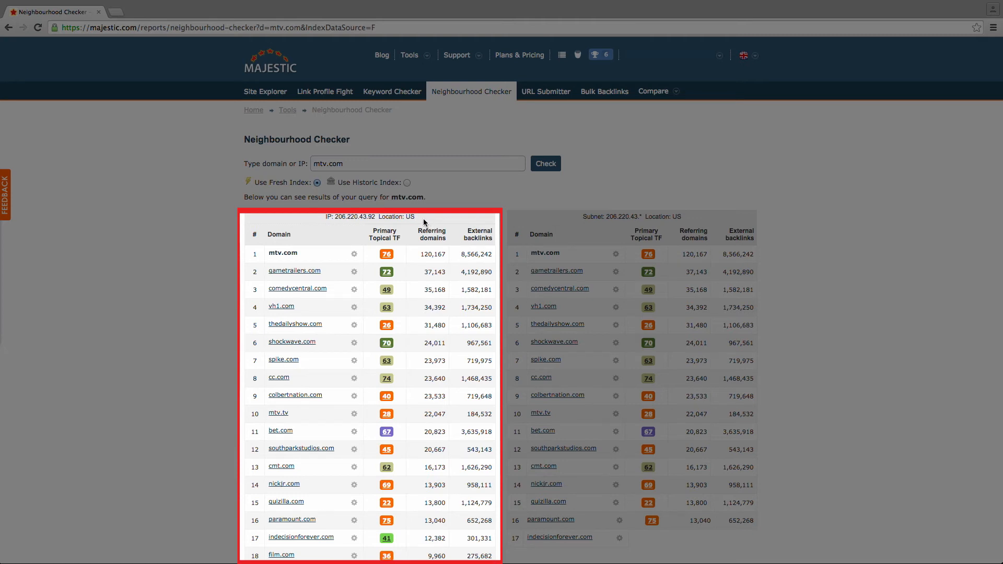
pyautogui.moveTo(420, 220)
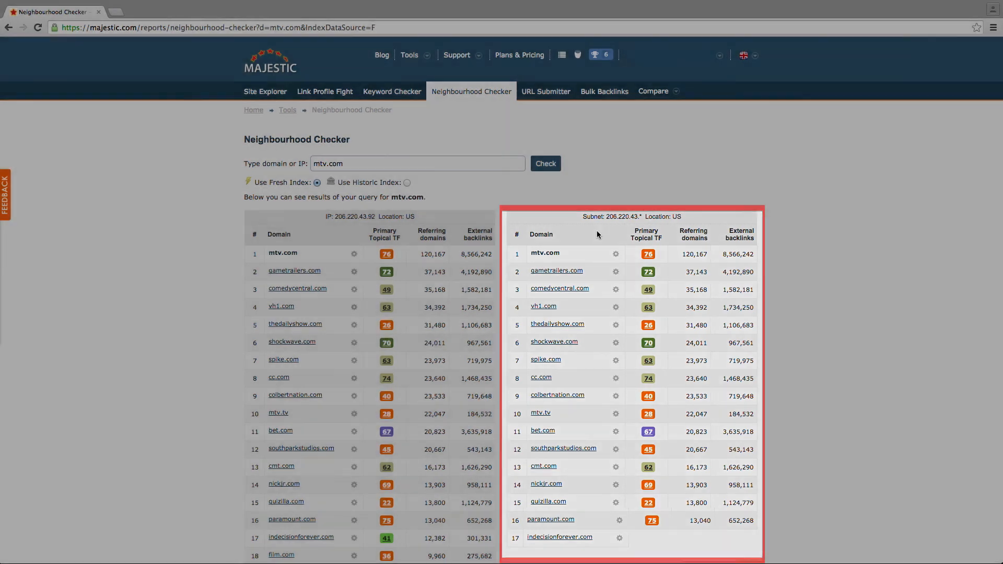
# Return to the Majestic home page via the logo after reviewing both result tables.
pyautogui.click(269, 64)
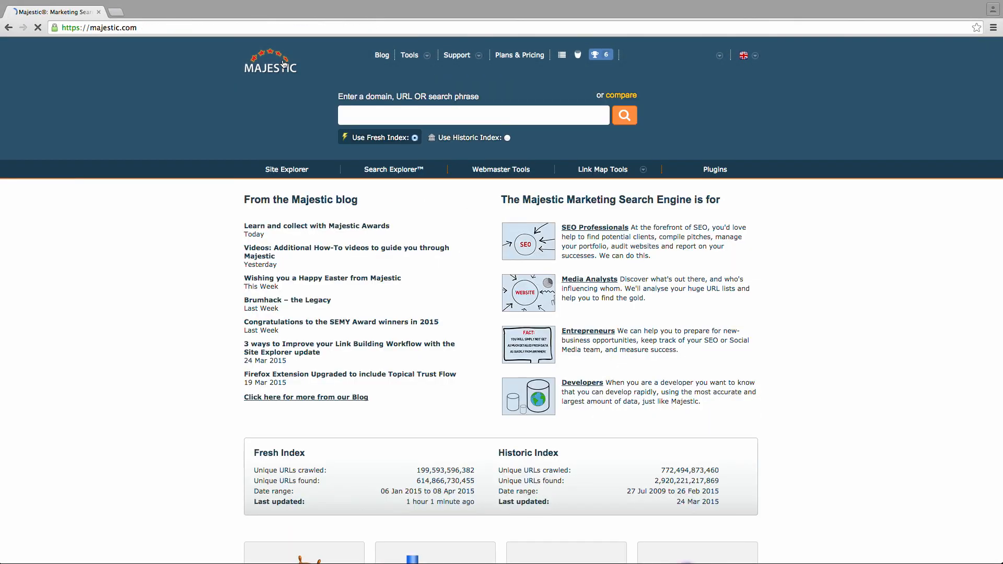